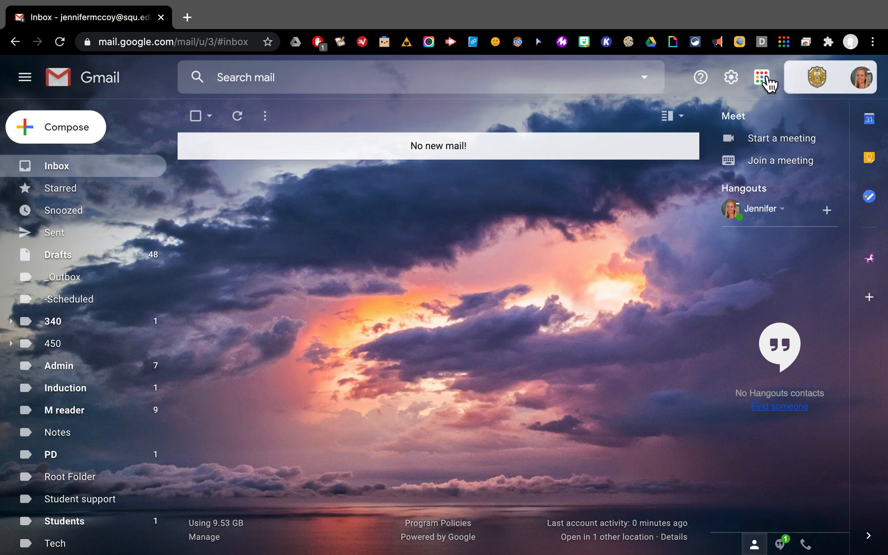
# Step: Launch Google Drive from Gmail's Google apps menu
pyautogui.click(762, 76)
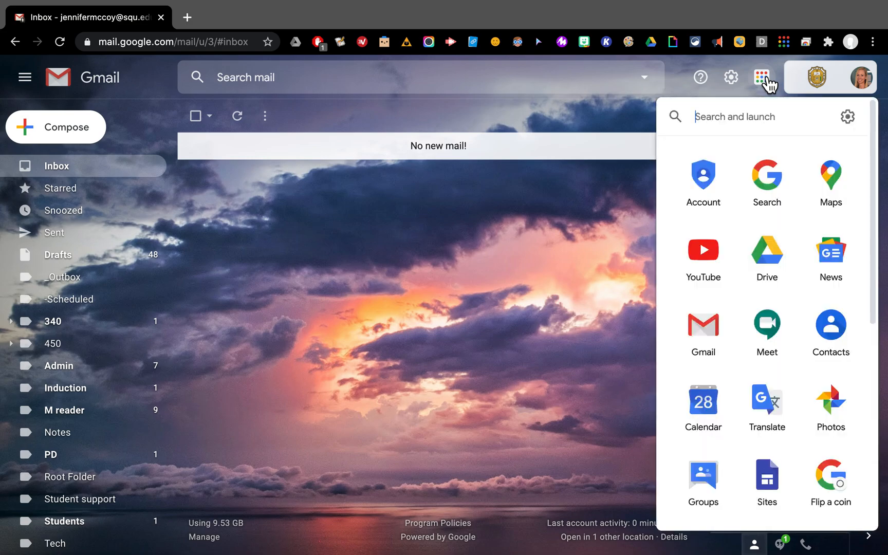
pyautogui.click(766, 248)
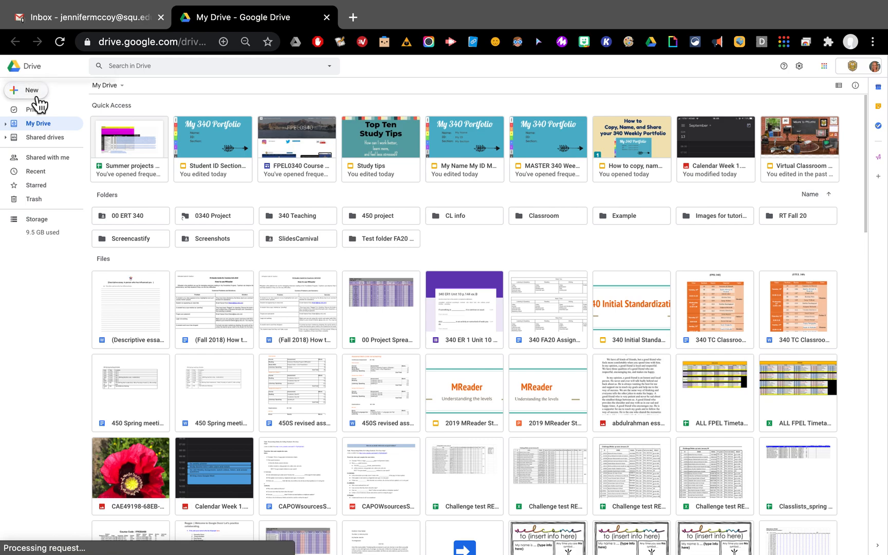
# Step: Create a My Drive folder named '340 Screenshots study skills' via New > Folder
pyautogui.click(26, 90)
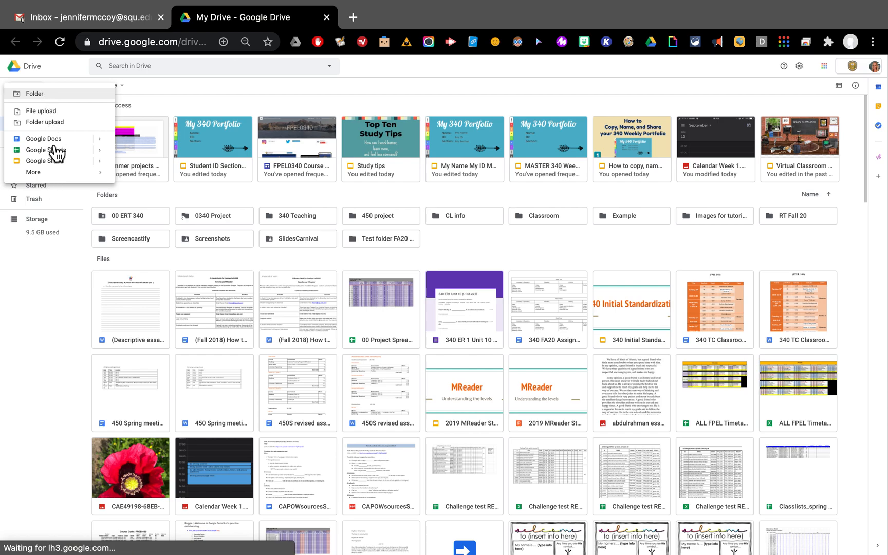
pyautogui.moveTo(50, 96)
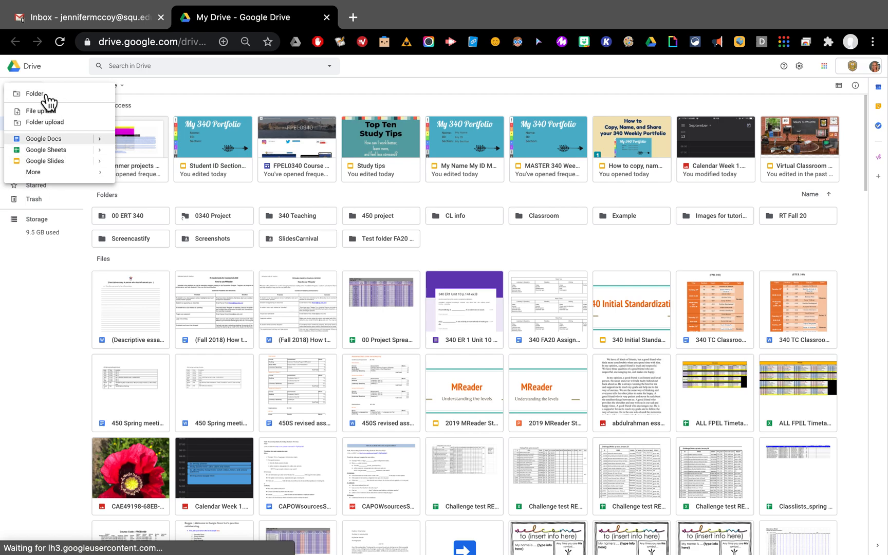
pyautogui.click(25, 90)
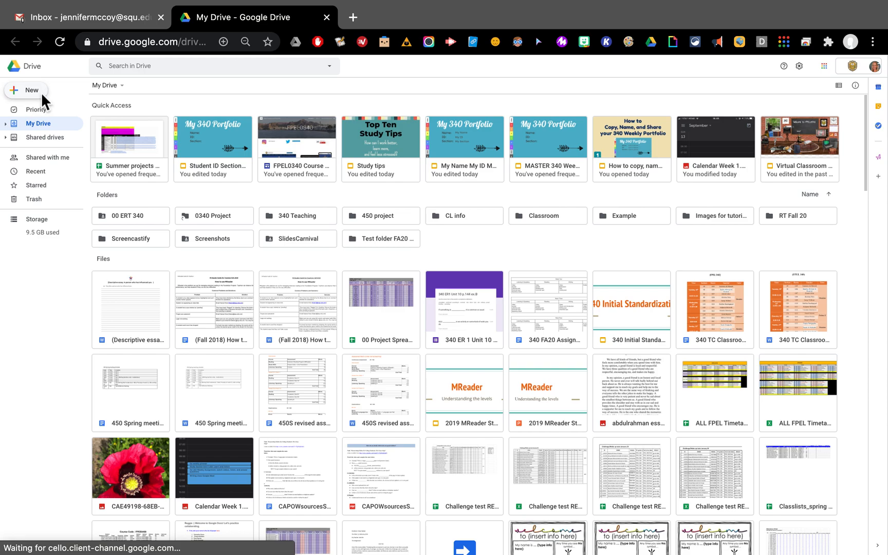
pyautogui.click(26, 90)
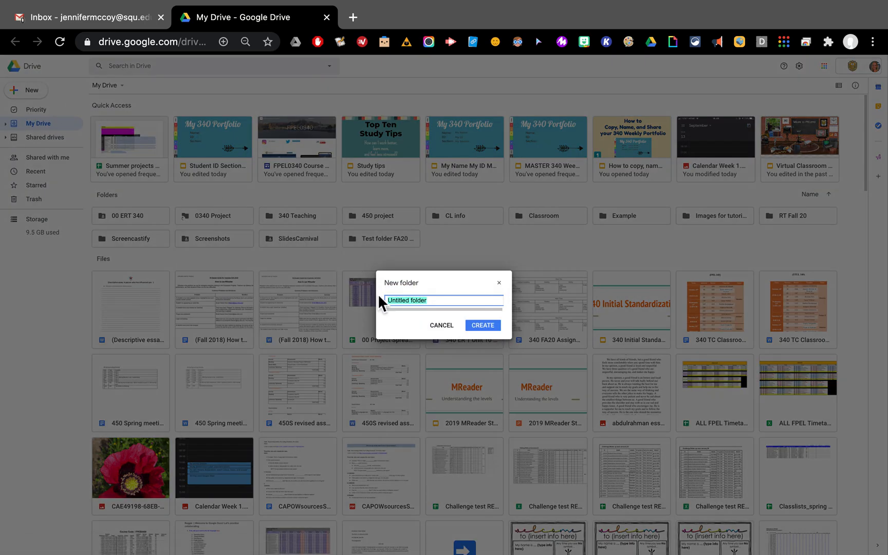
pyautogui.write('340 Screenshot')
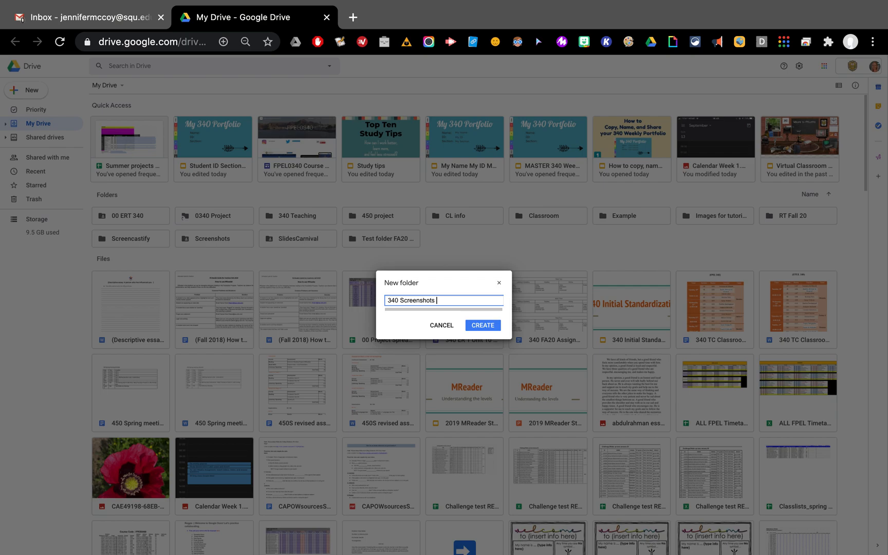
pyautogui.write('study skills')
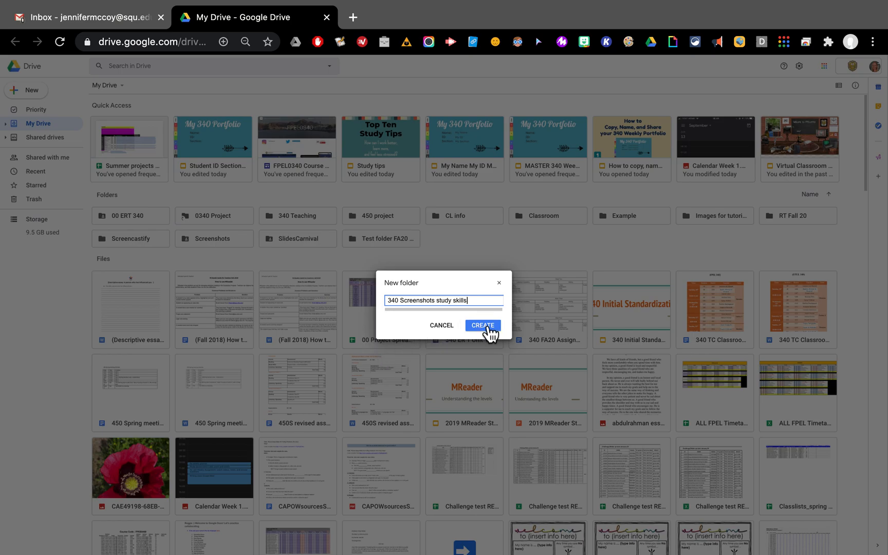
pyautogui.click(483, 325)
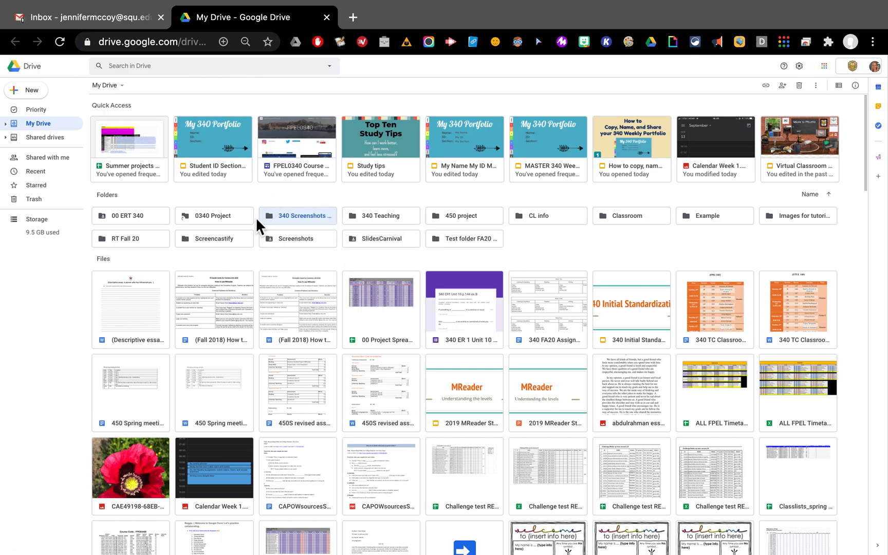
pyautogui.moveTo(297, 215)
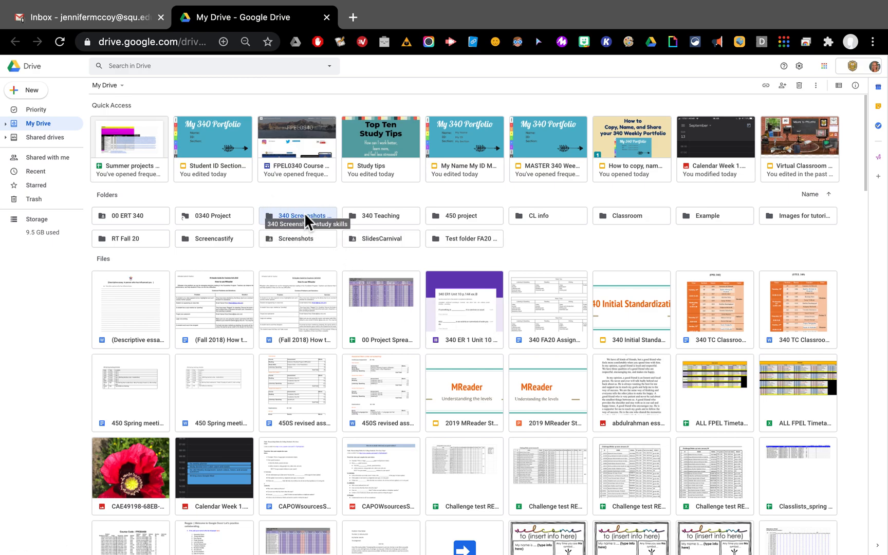
pyautogui.doubleClick(297, 215)
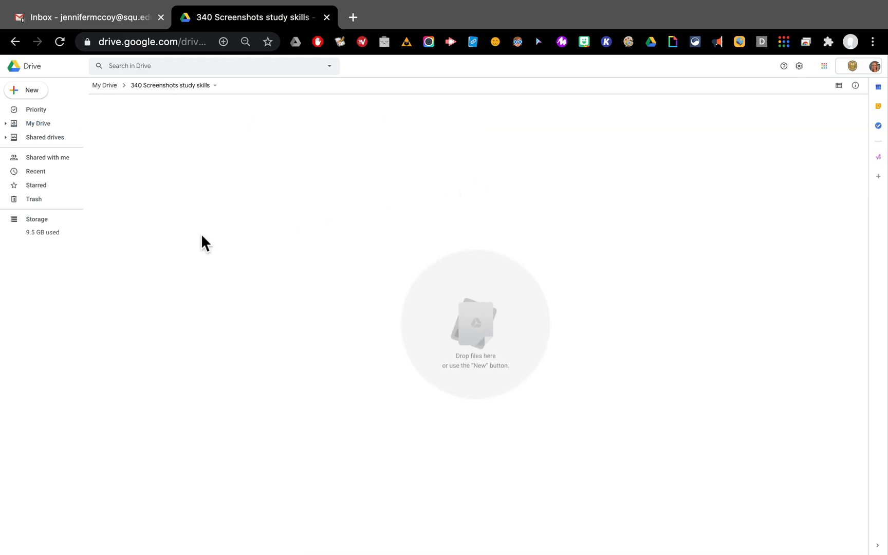
pyautogui.click(26, 91)
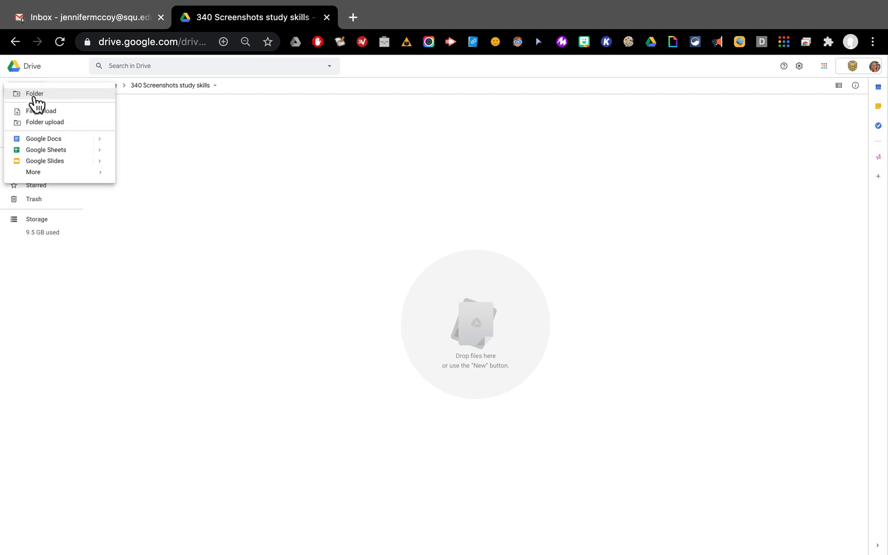
pyautogui.moveTo(37, 107)
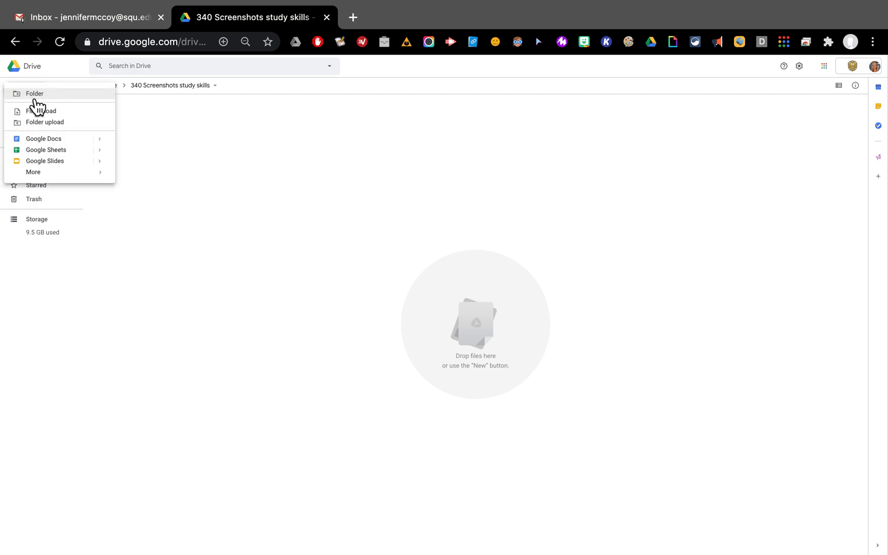
pyautogui.moveTo(154, 271)
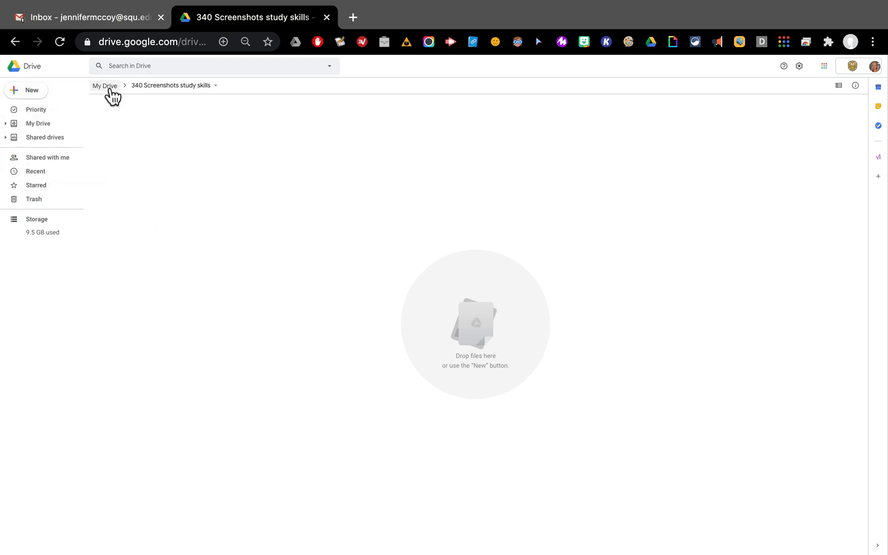
pyautogui.click(103, 85)
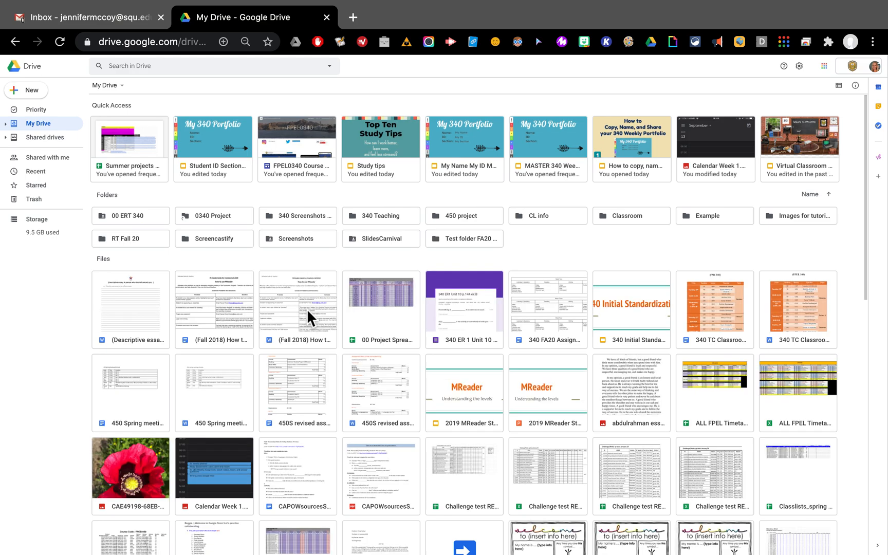
pyautogui.moveTo(307, 248)
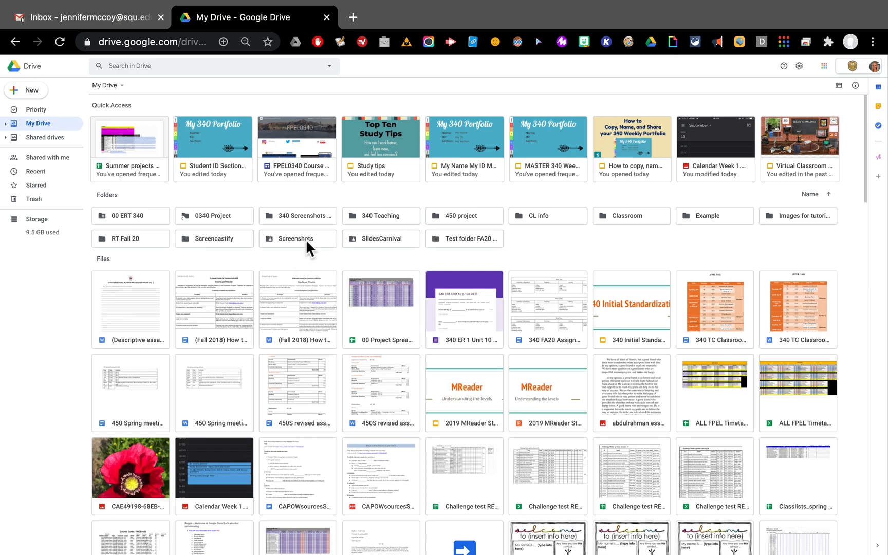
# Step: Enter the Screenshots folder and bring up options for the Calendar Week 2 image
pyautogui.doubleClick(298, 238)
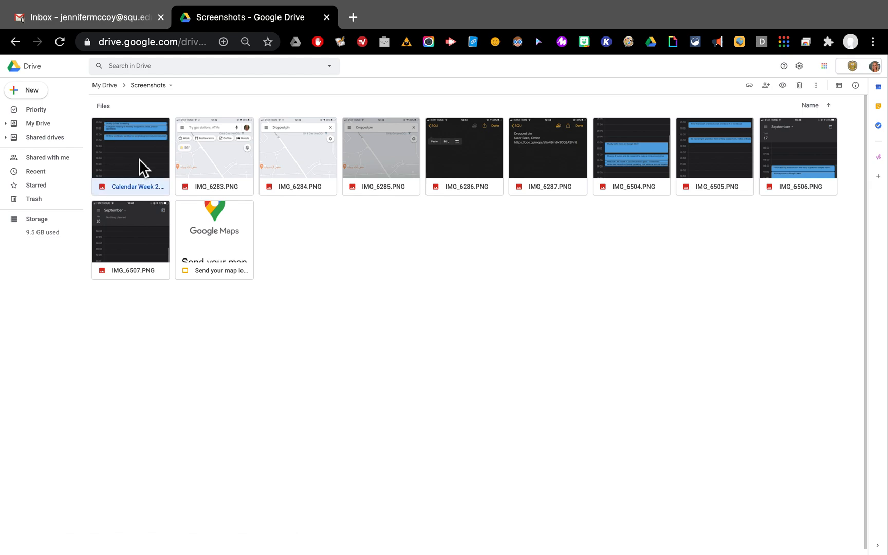
pyautogui.rightClick(131, 148)
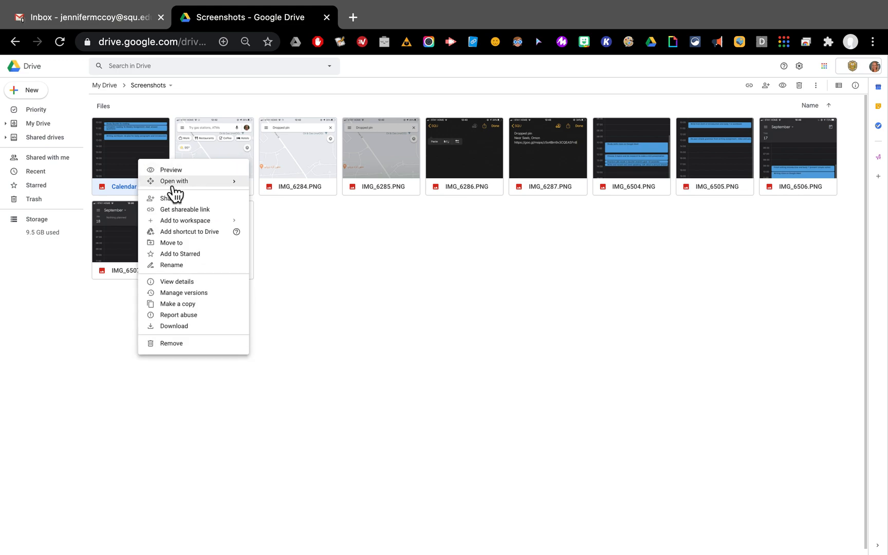
pyautogui.moveTo(192, 243)
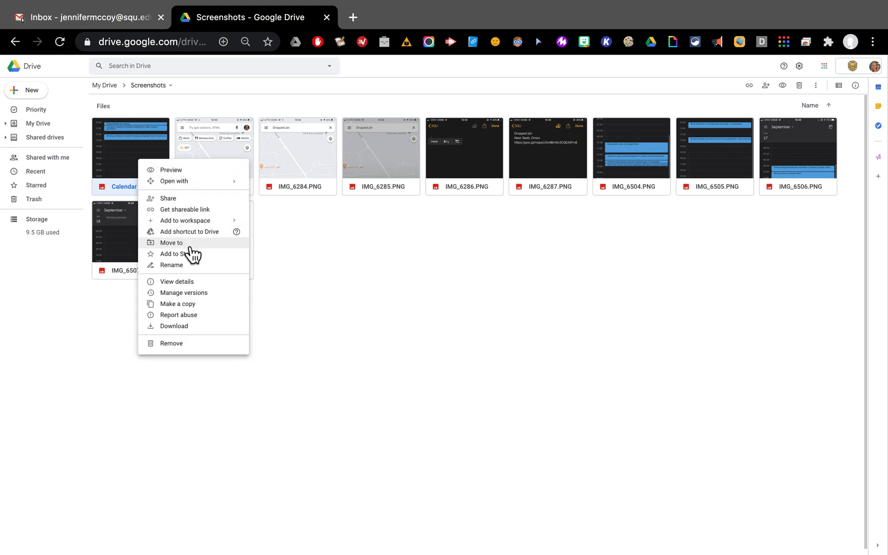
pyautogui.moveTo(191, 254)
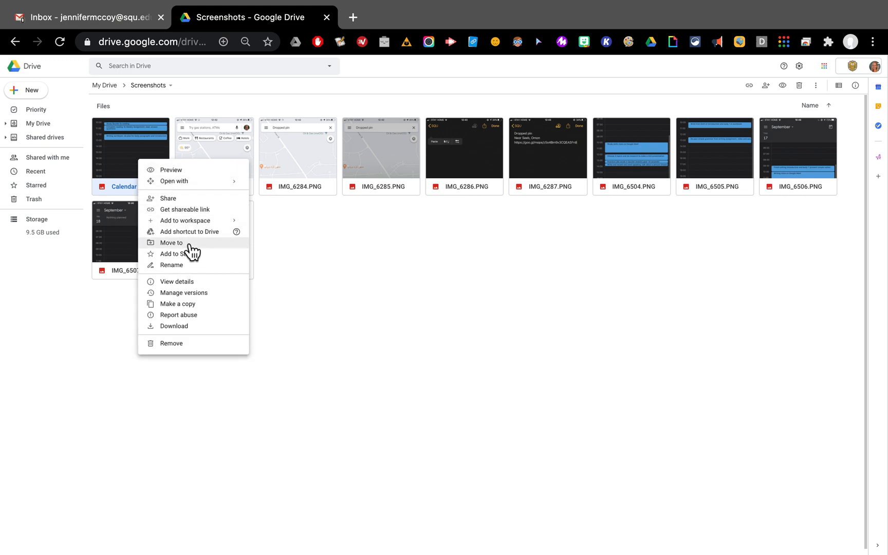
pyautogui.moveTo(211, 235)
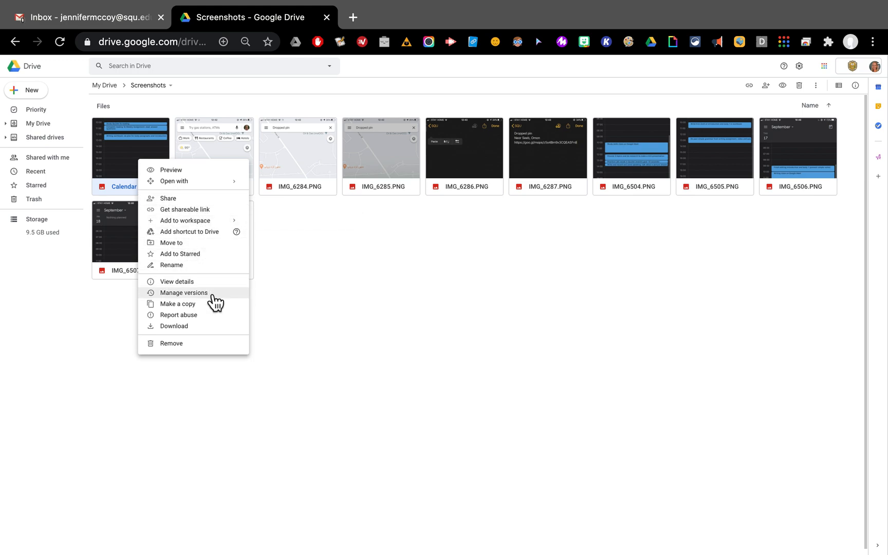
pyautogui.moveTo(171, 265)
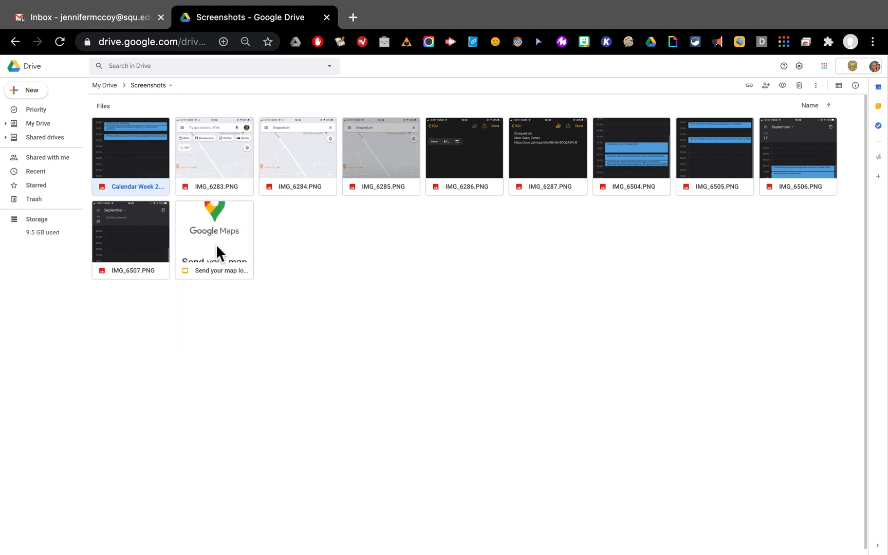
pyautogui.moveTo(531, 332)
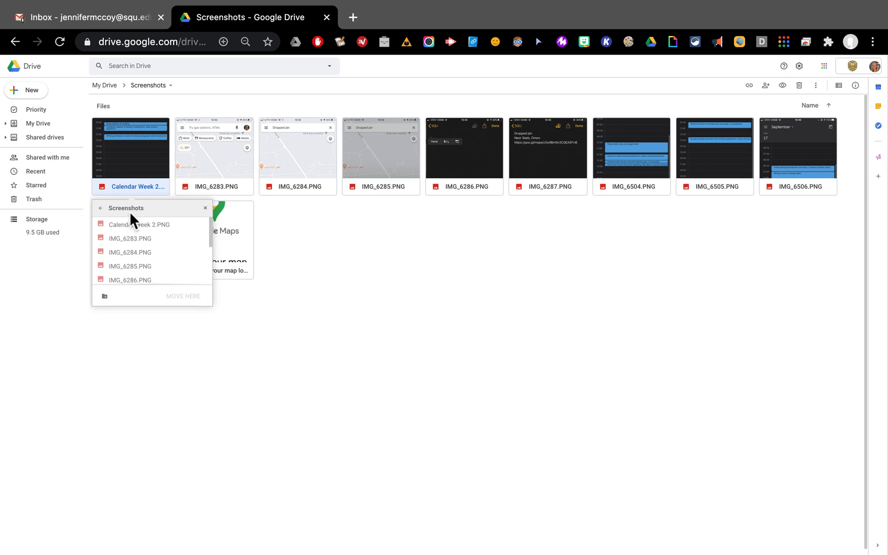
# Step: Move Calendar Week 2.PNG to My Drive's 340 Screenshots study skills folder, confirming the access change
pyautogui.click(101, 208)
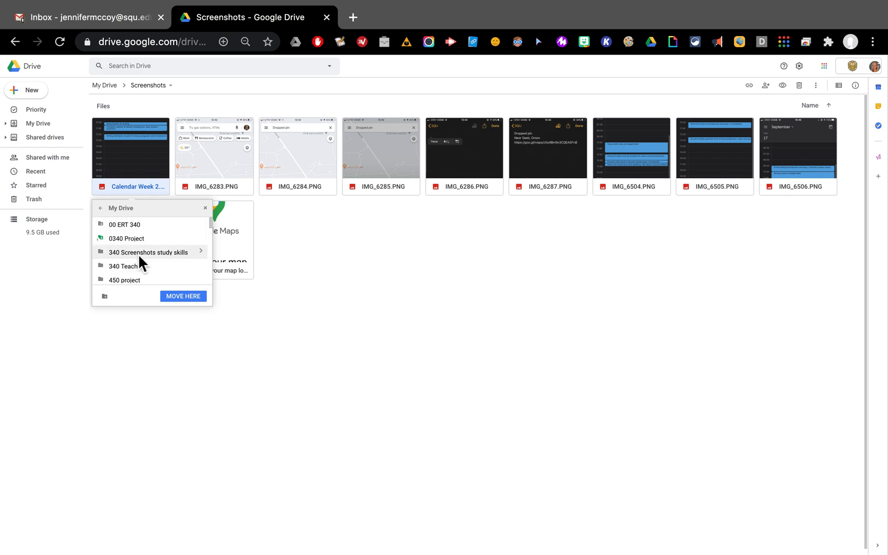
pyautogui.moveTo(201, 252)
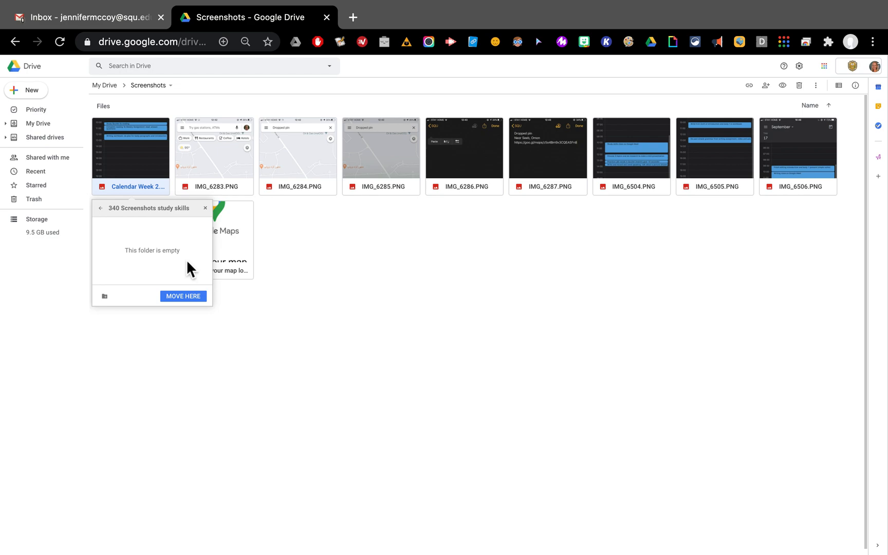
pyautogui.click(183, 296)
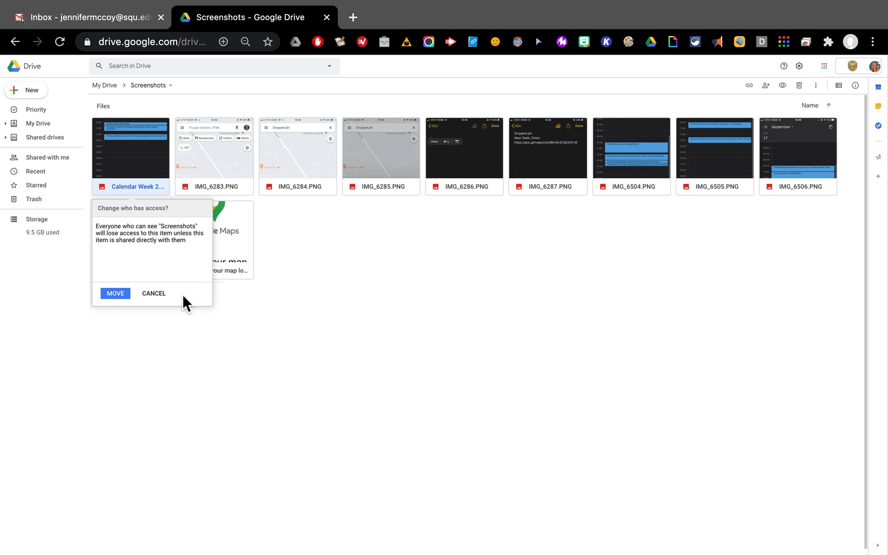
pyautogui.click(114, 293)
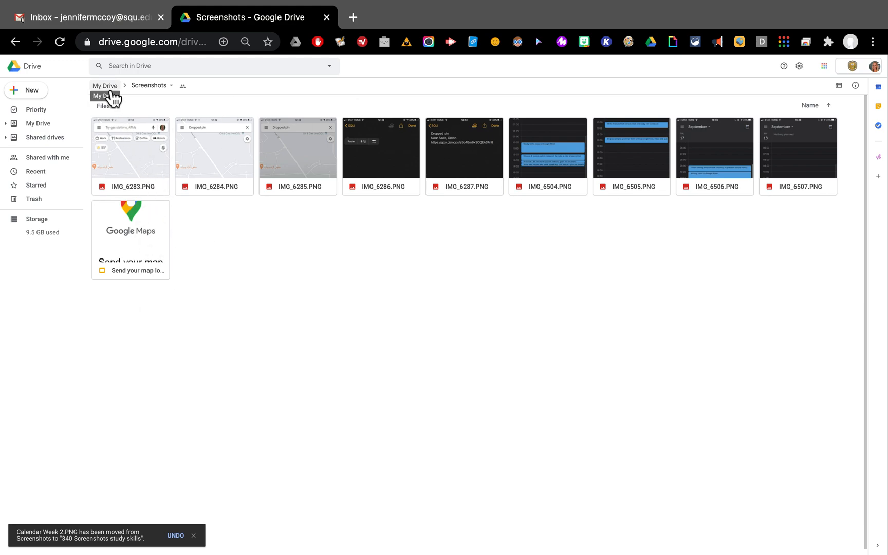
pyautogui.click(105, 85)
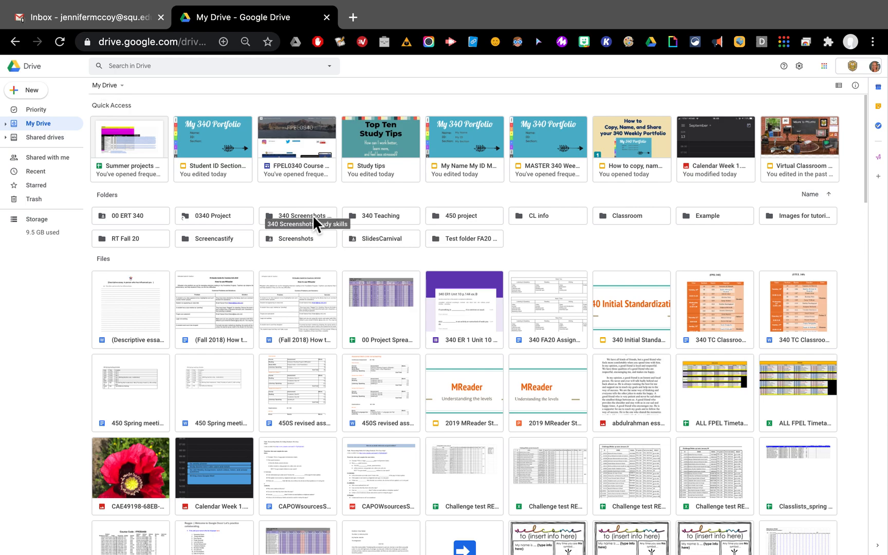
pyautogui.doubleClick(297, 215)
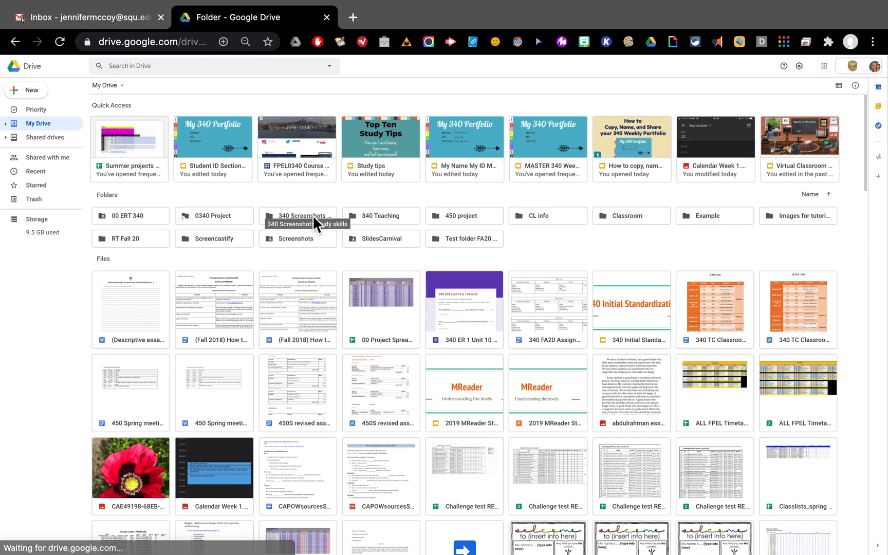
pyautogui.doubleClick(297, 215)
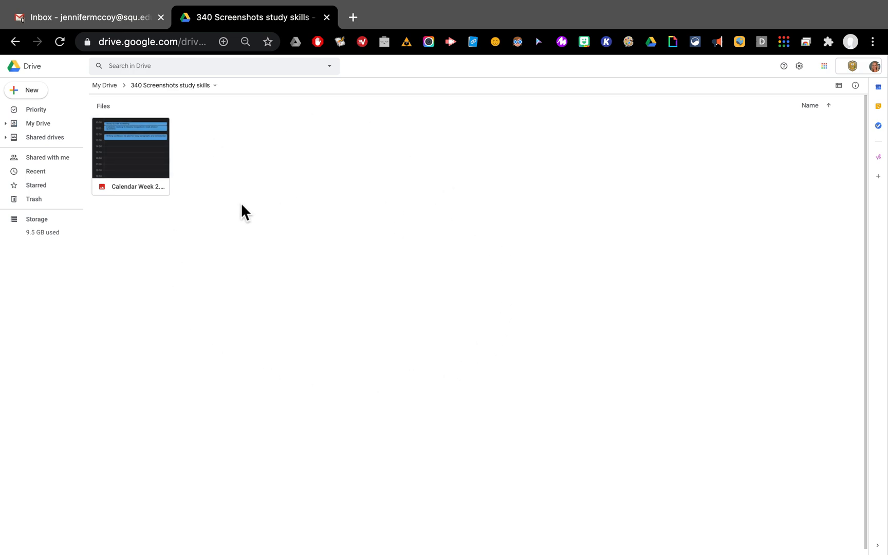
pyautogui.click(26, 90)
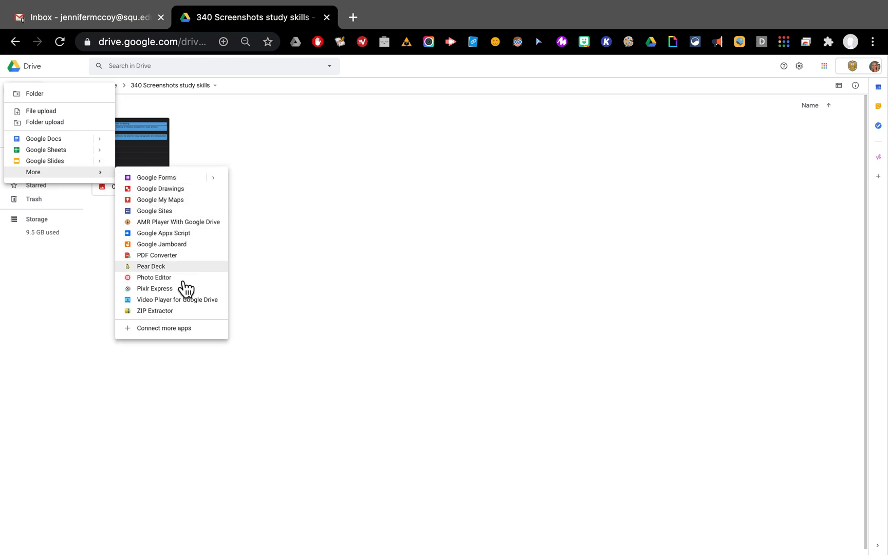
pyautogui.click(286, 231)
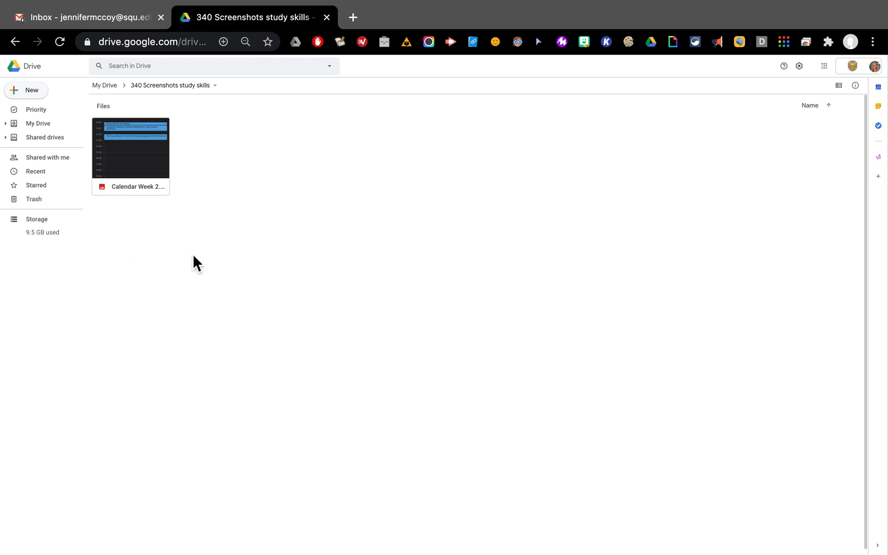
pyautogui.moveTo(256, 205)
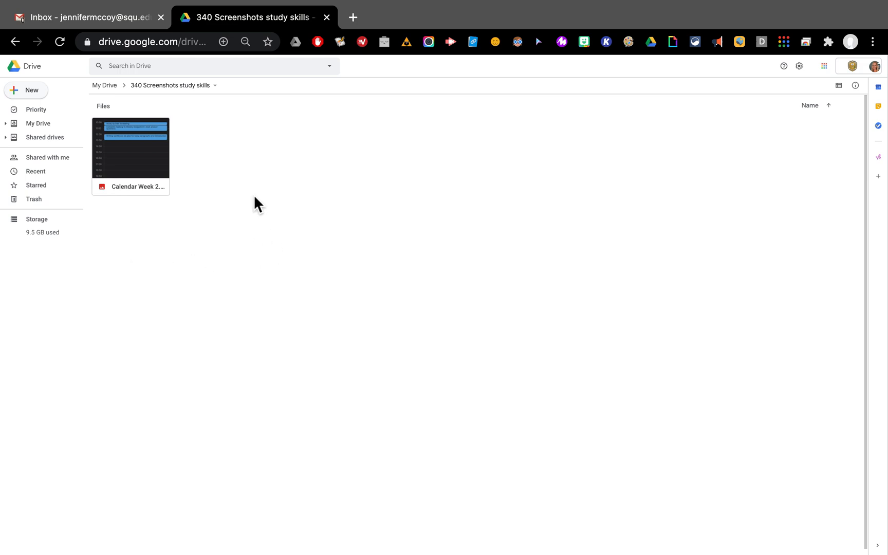
pyautogui.moveTo(226, 97)
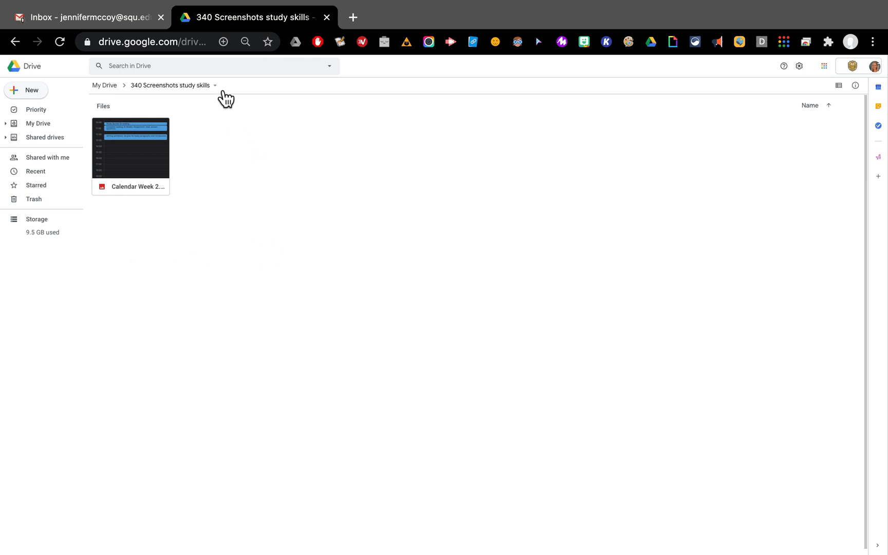
pyautogui.click(215, 85)
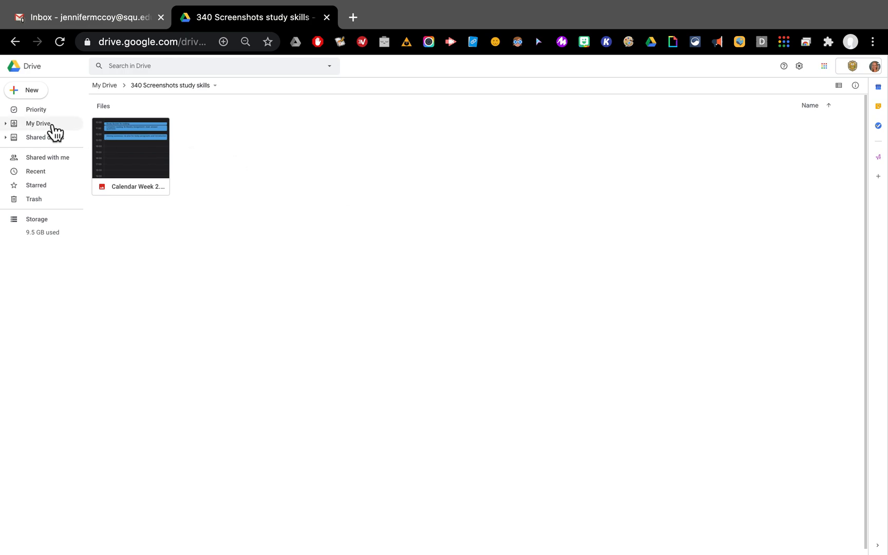
# Step: Return to My Drive and bring up options for the 340 Screenshots study skills folder
pyautogui.click(38, 123)
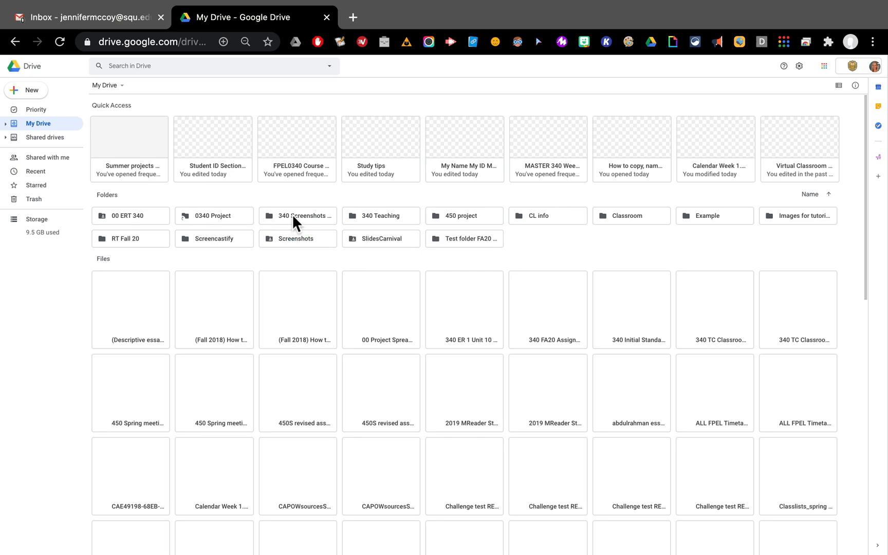
pyautogui.click(297, 215)
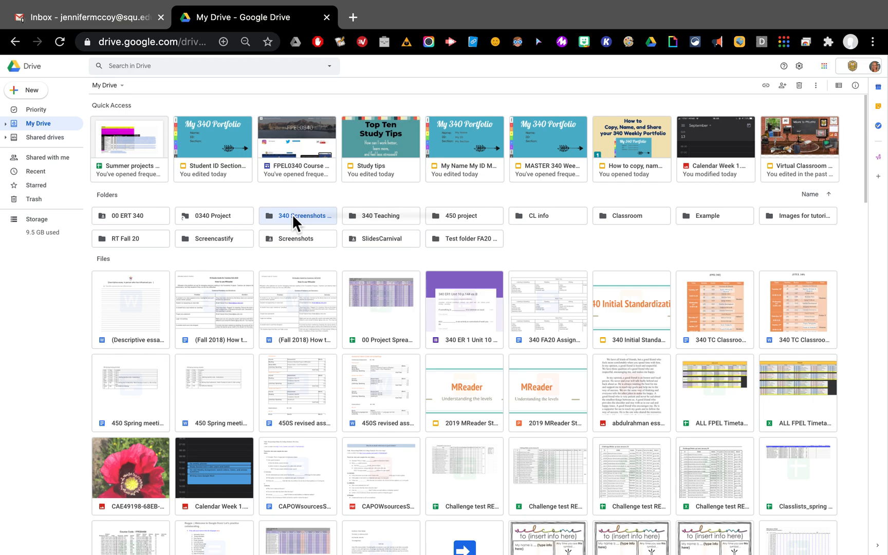
pyautogui.rightClick(297, 215)
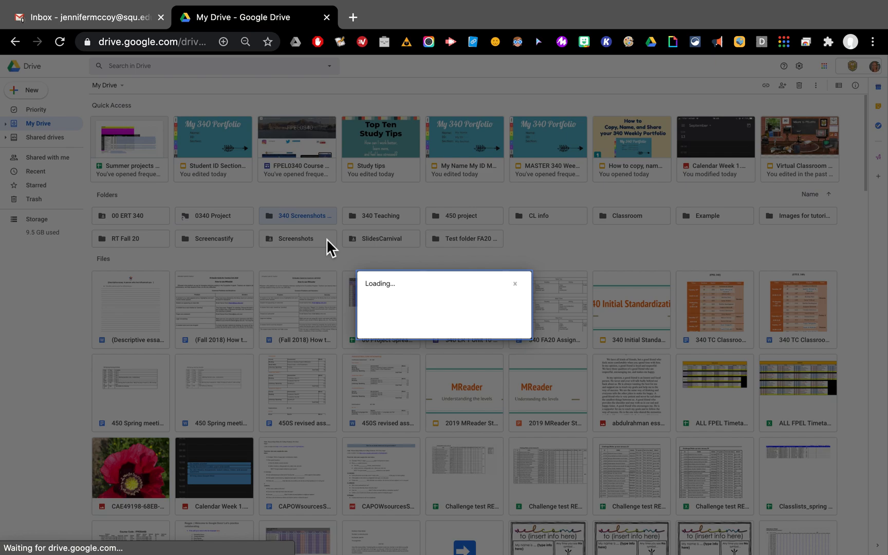
pyautogui.moveTo(441, 312)
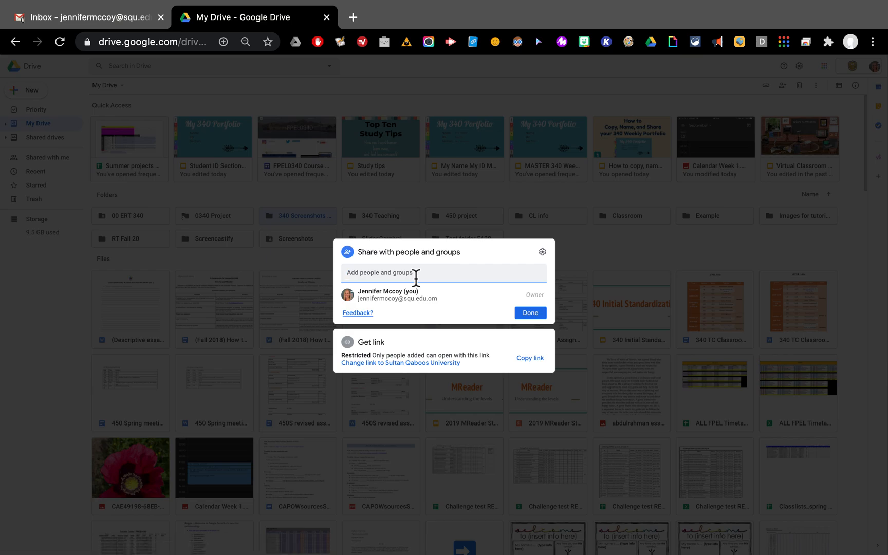
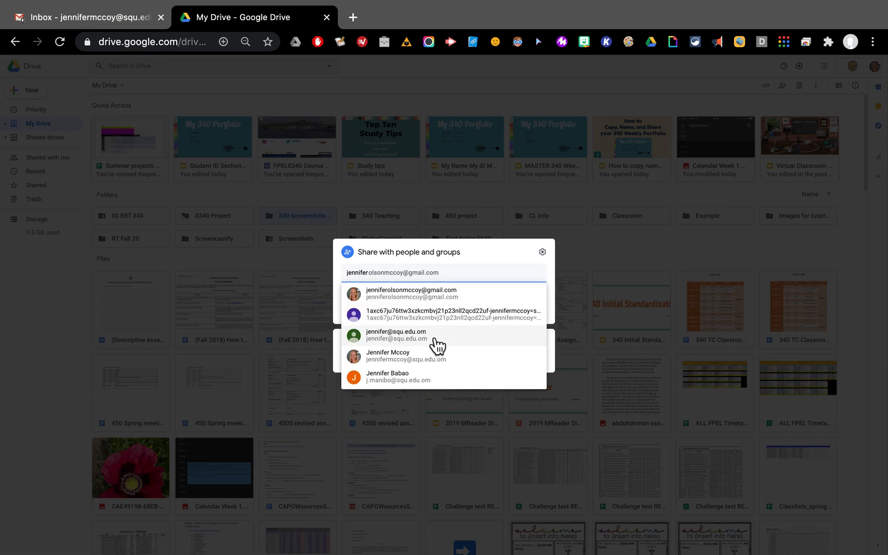
pyautogui.moveTo(410, 359)
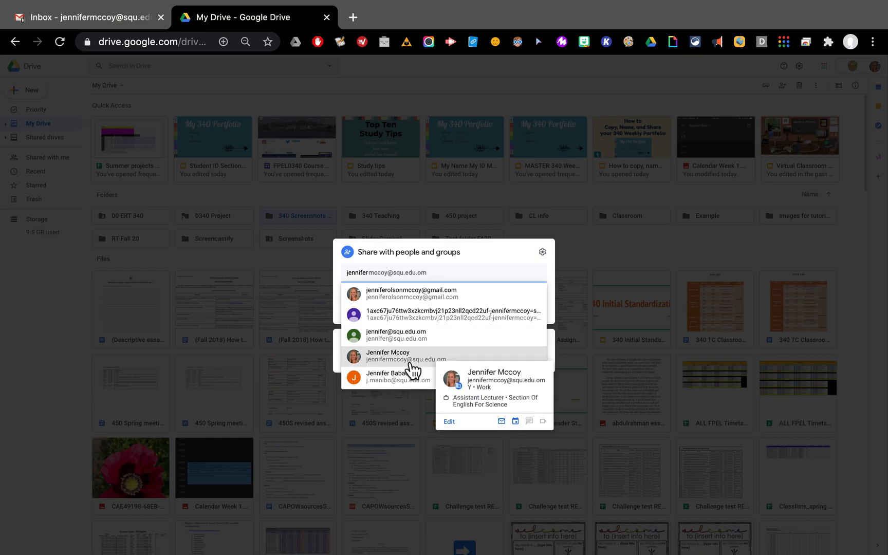
pyautogui.click(387, 356)
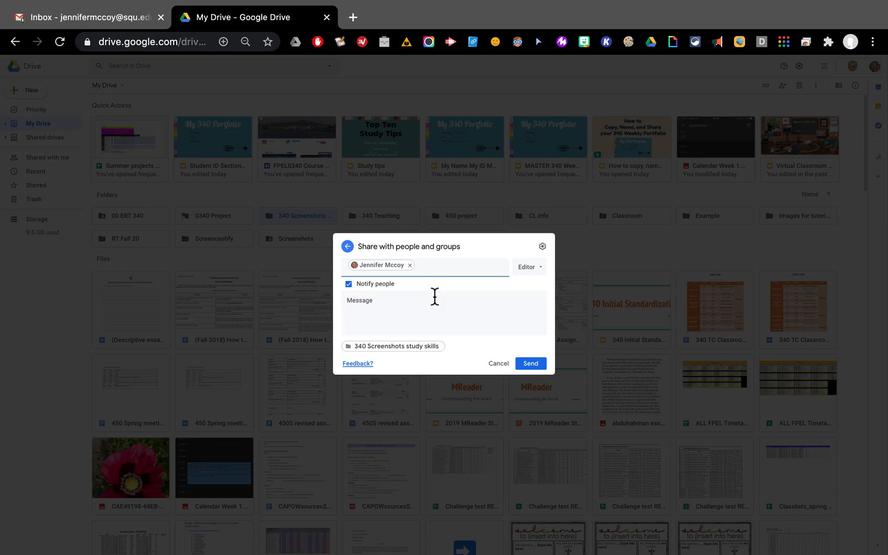
# Step: Write the message 'Hello Ms. Jennifer, here is my screenshot folder' with a sign-off
pyautogui.click(443, 313)
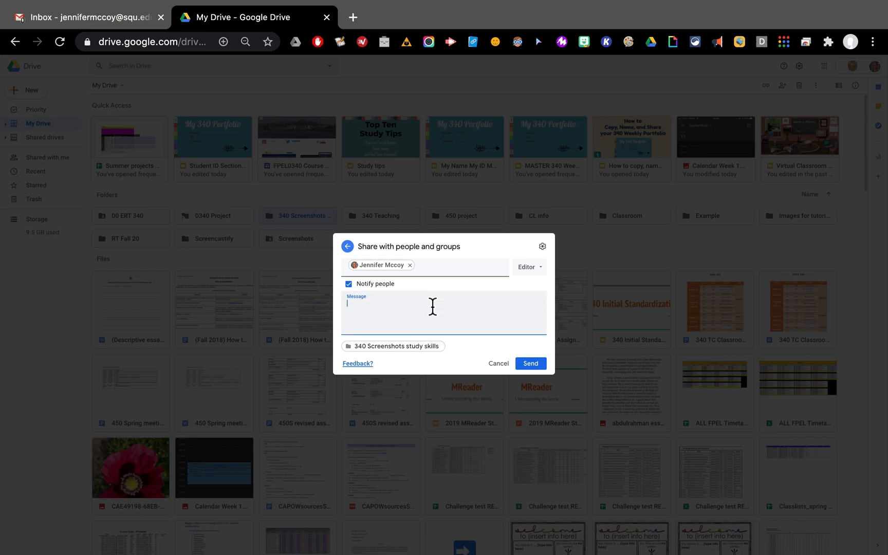
pyautogui.write('Hello Ms.')
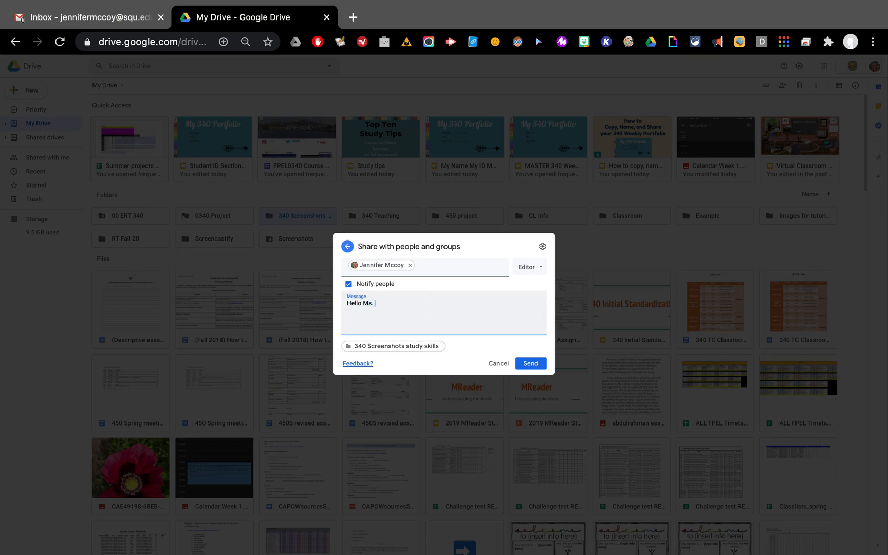
pyautogui.write('Jennifer, Here is my scree')
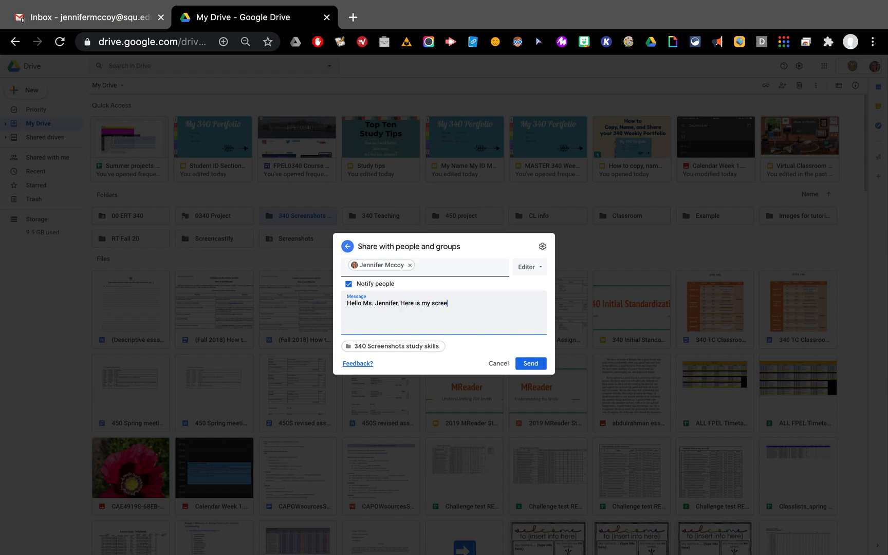
pyautogui.write('nshot folder.')
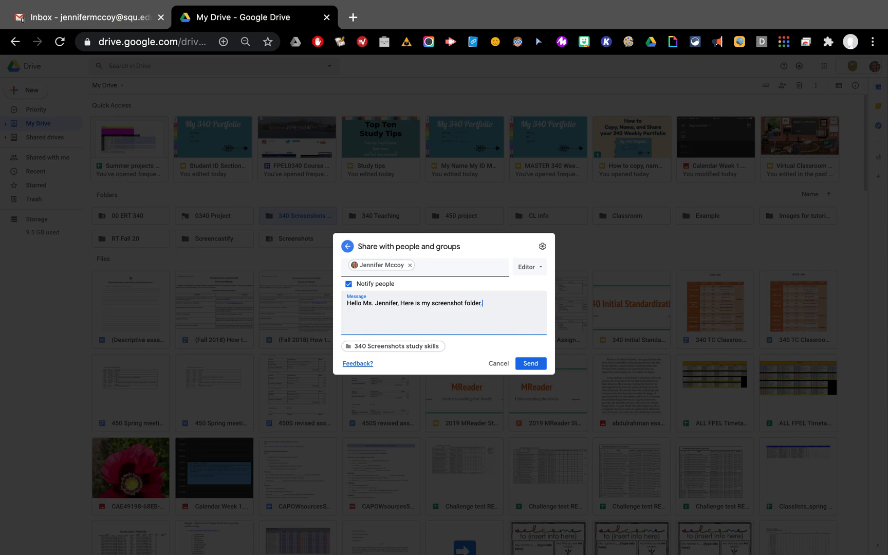
pyautogui.write('Regards')
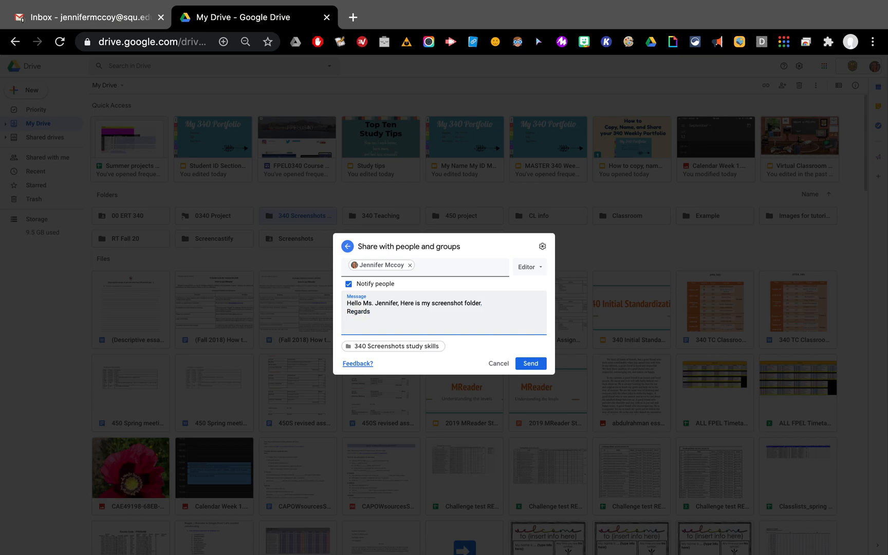
pyautogui.write('Su')
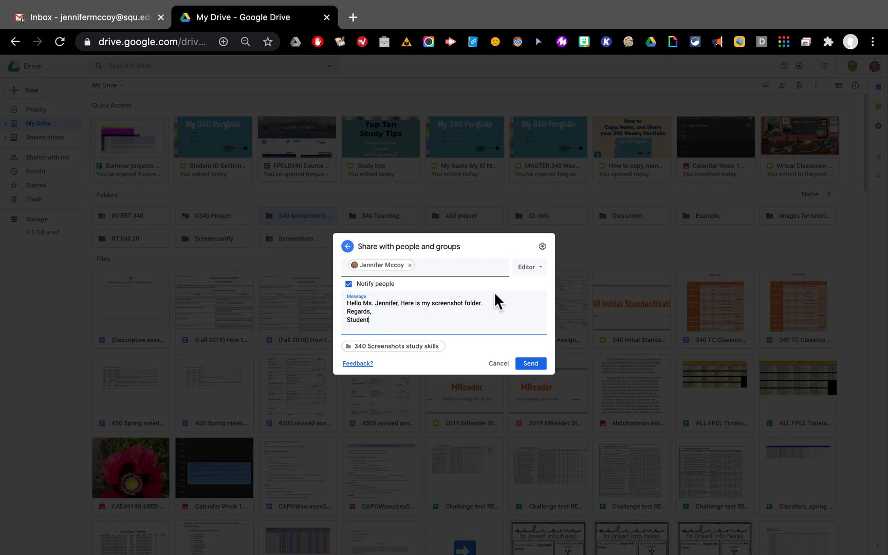
pyautogui.moveTo(395, 300)
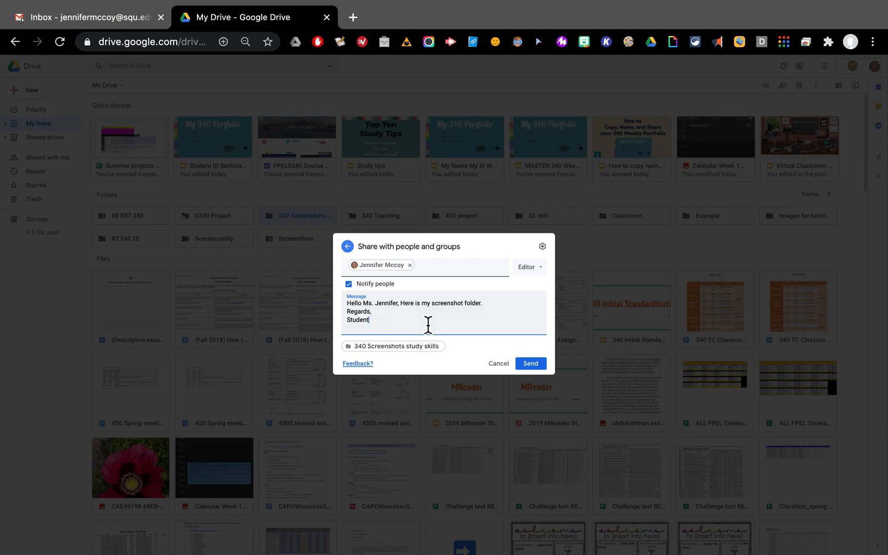
pyautogui.moveTo(474, 354)
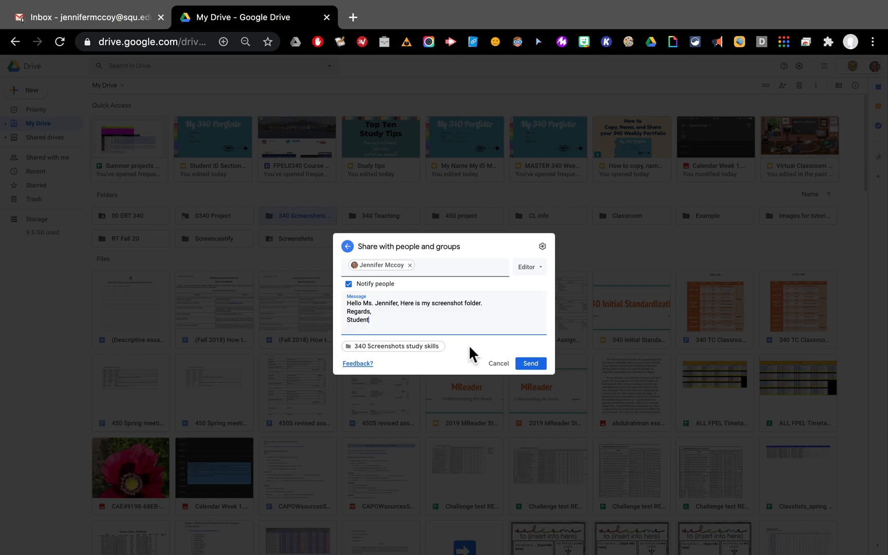
pyautogui.moveTo(103, 159)
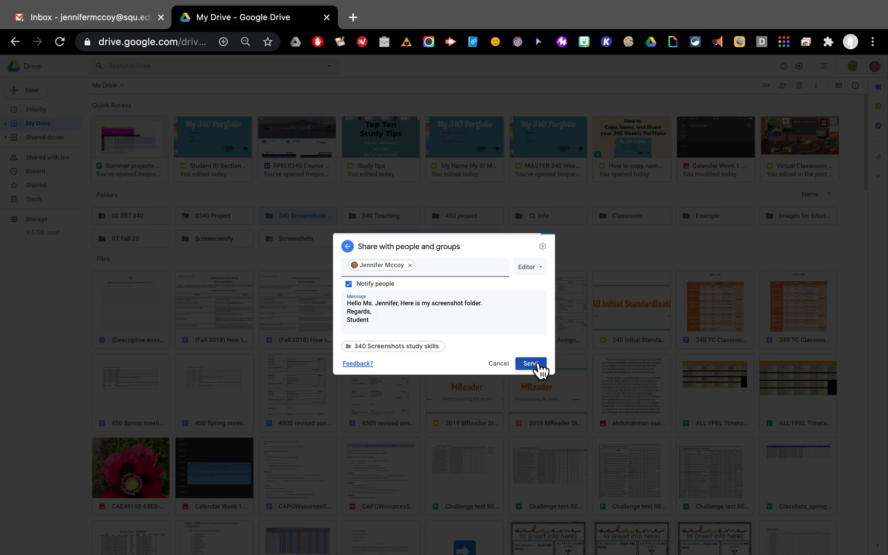
# Step: Send the share invitation and dismiss the invitation-sent notification
pyautogui.click(529, 363)
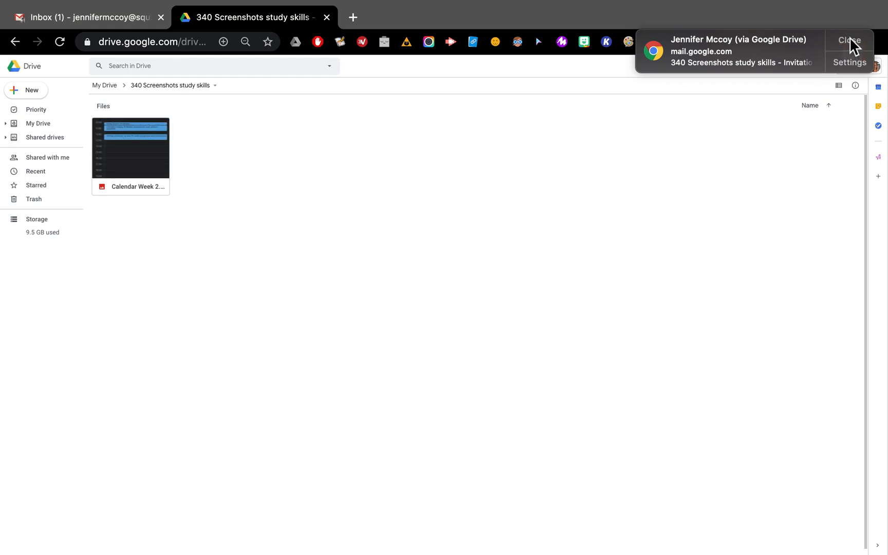
pyautogui.click(848, 40)
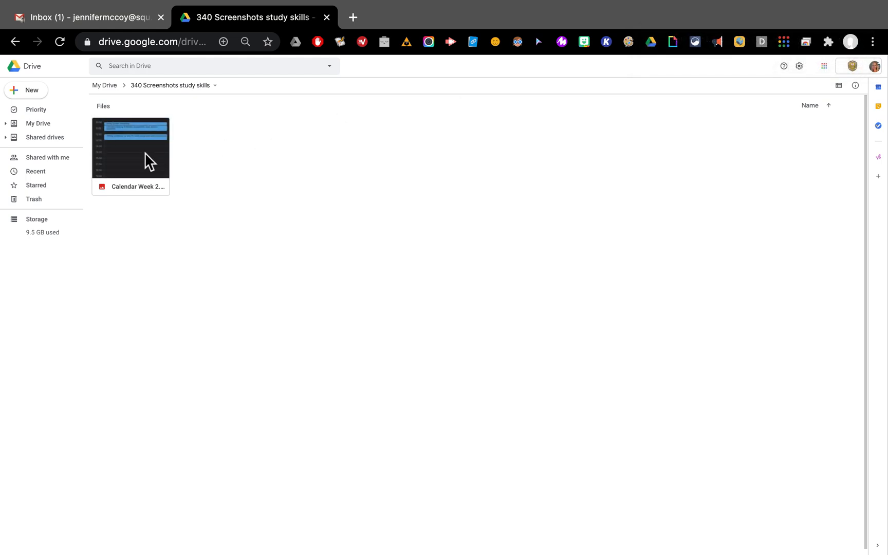
pyautogui.moveTo(215, 85)
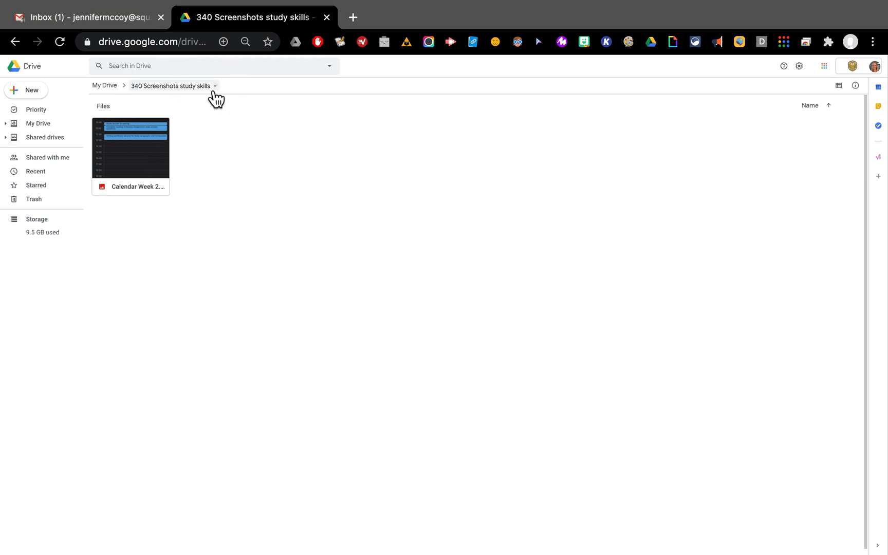
# Step: Reopen Share for the folder from its breadcrumb dropdown to check access
pyautogui.click(215, 85)
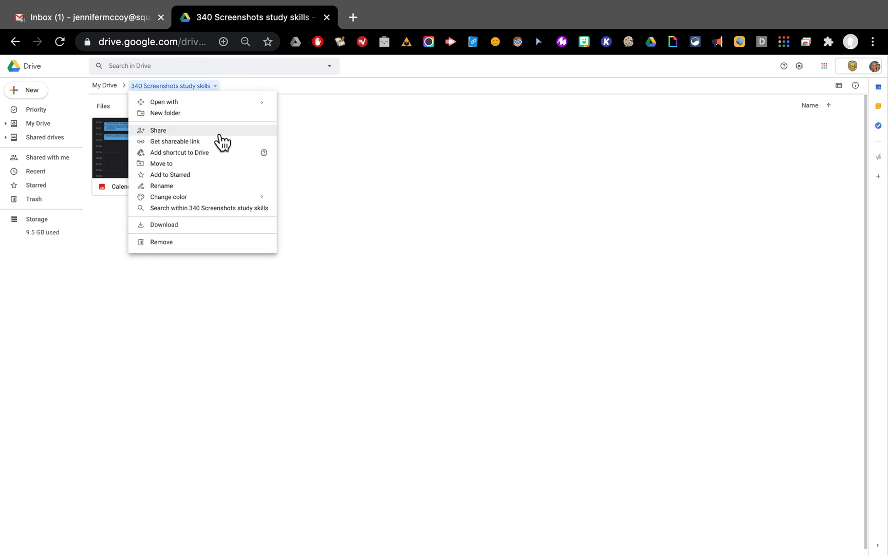
pyautogui.click(158, 131)
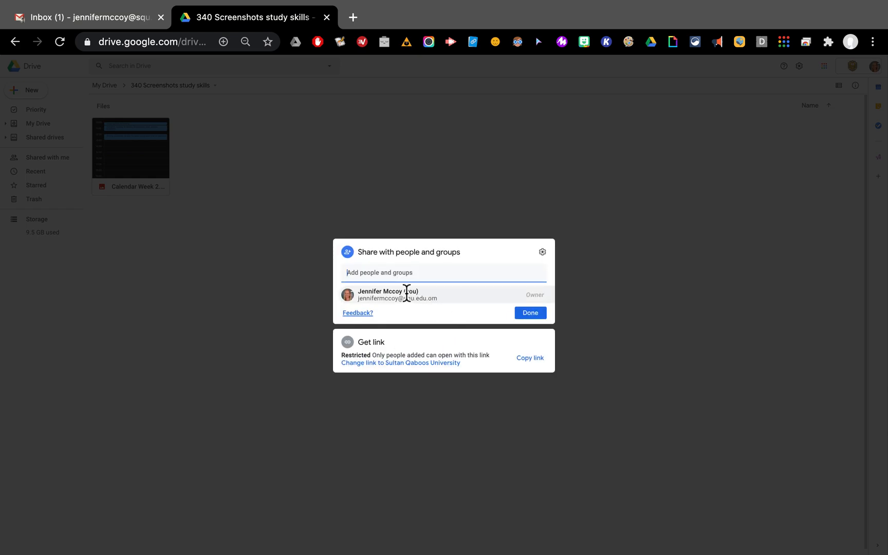
pyautogui.moveTo(402, 295)
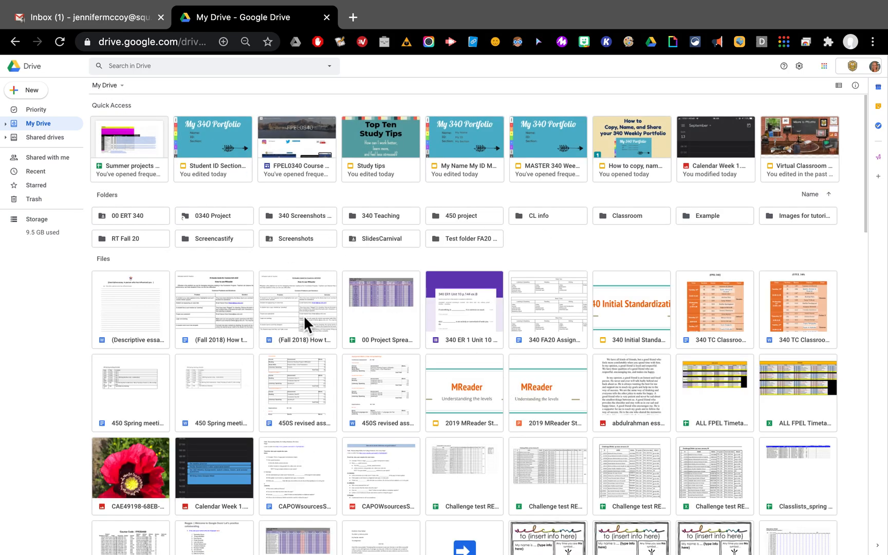
pyautogui.moveTo(349, 265)
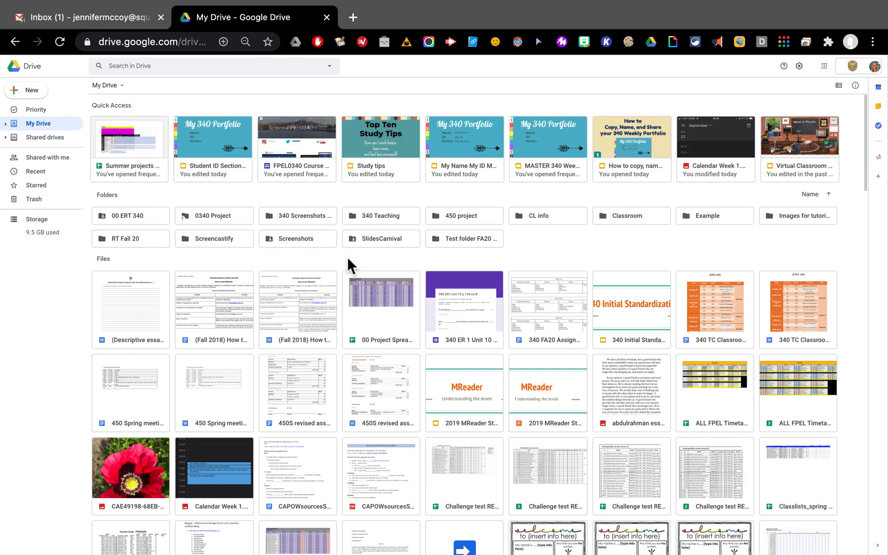
pyautogui.moveTo(613, 245)
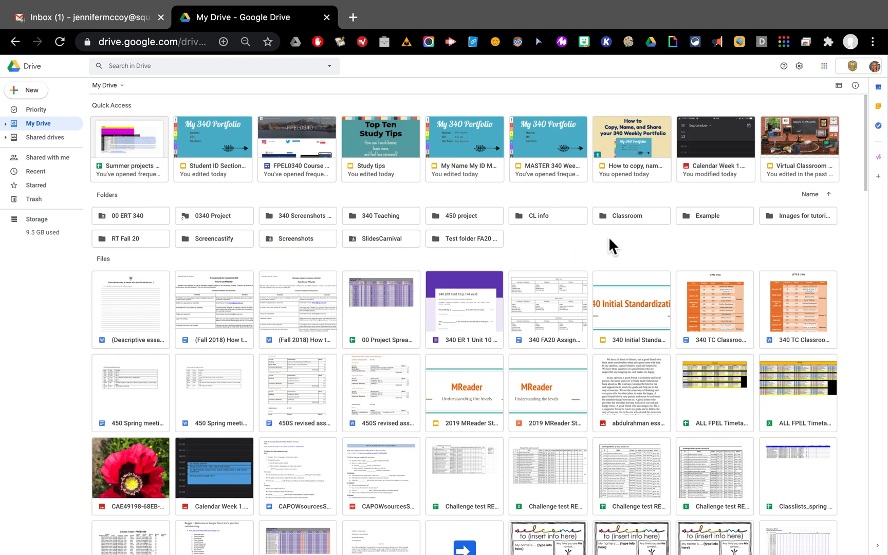